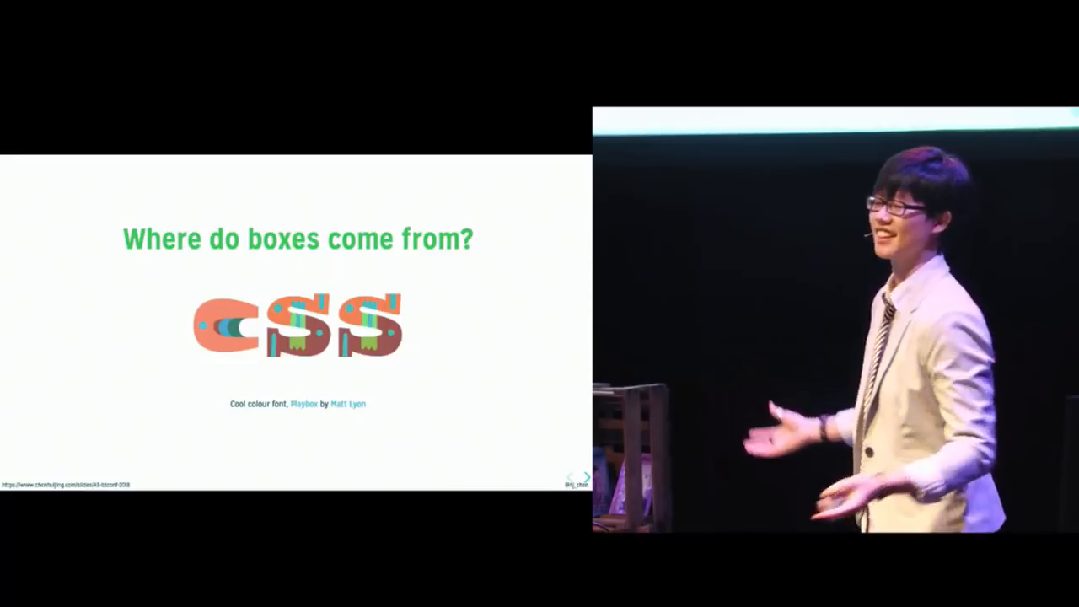
click(585, 478)
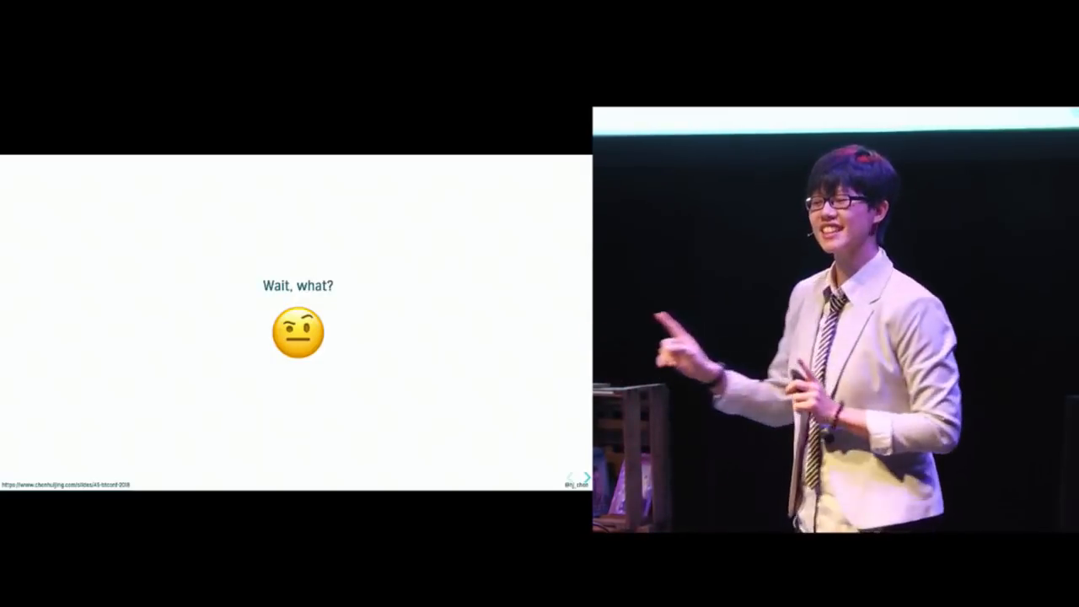
click(584, 479)
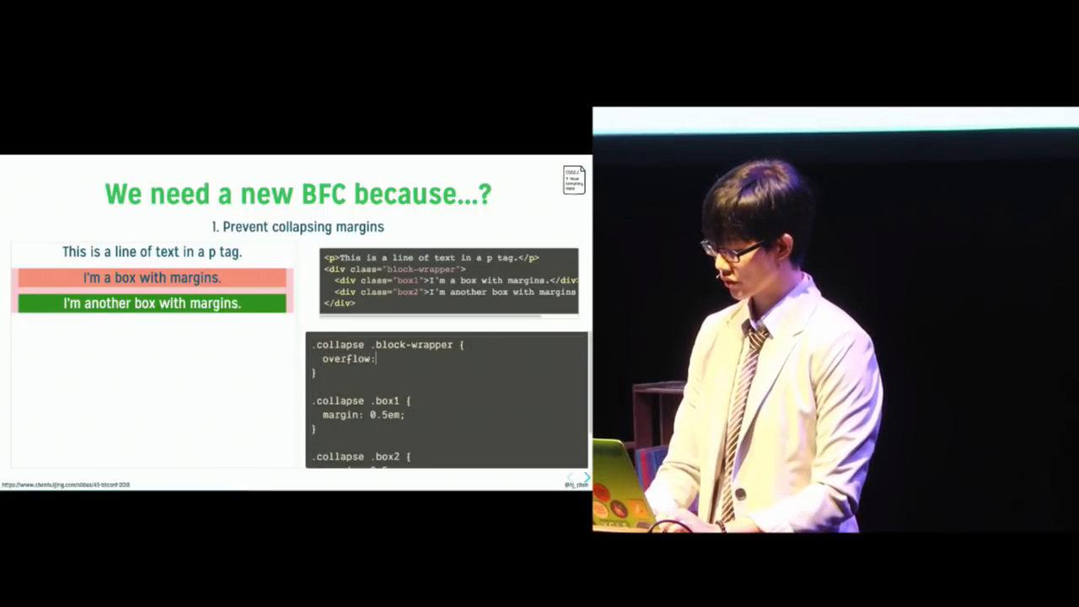
text(hidden)
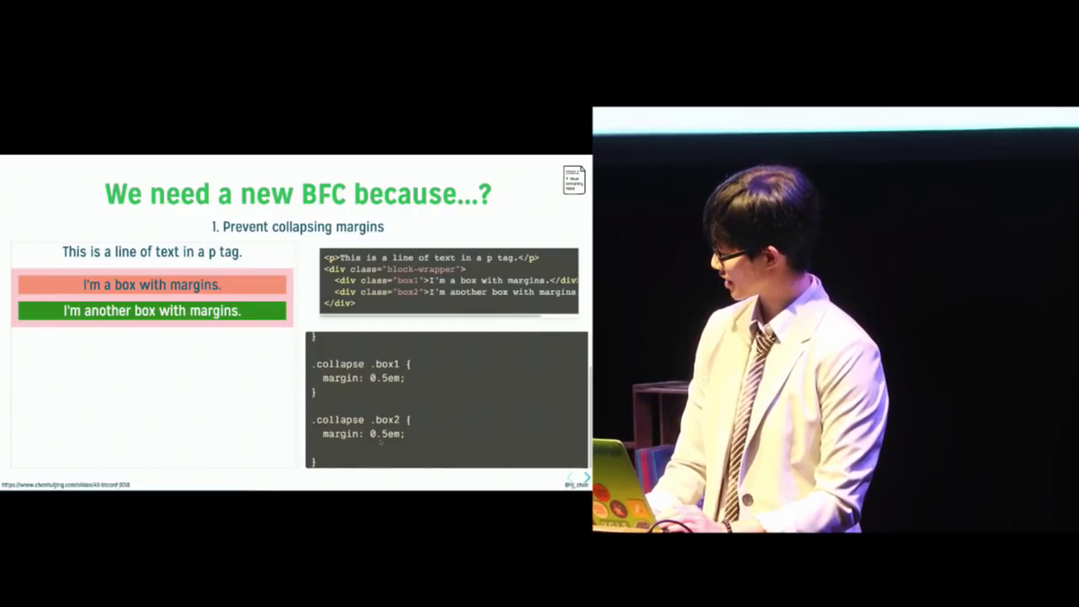
text(display: inline-block;)
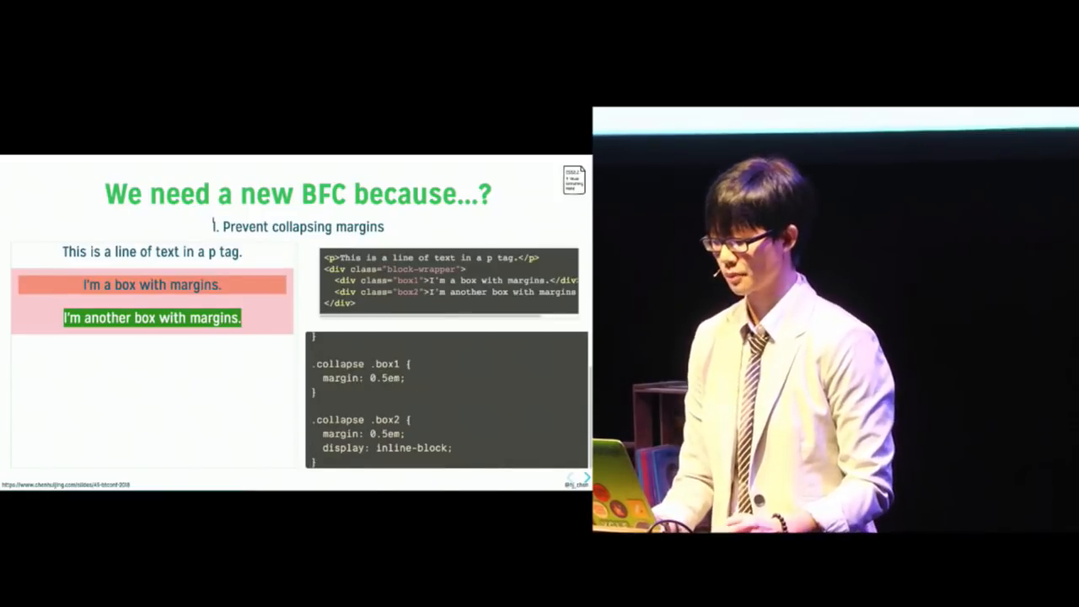
click(583, 479)
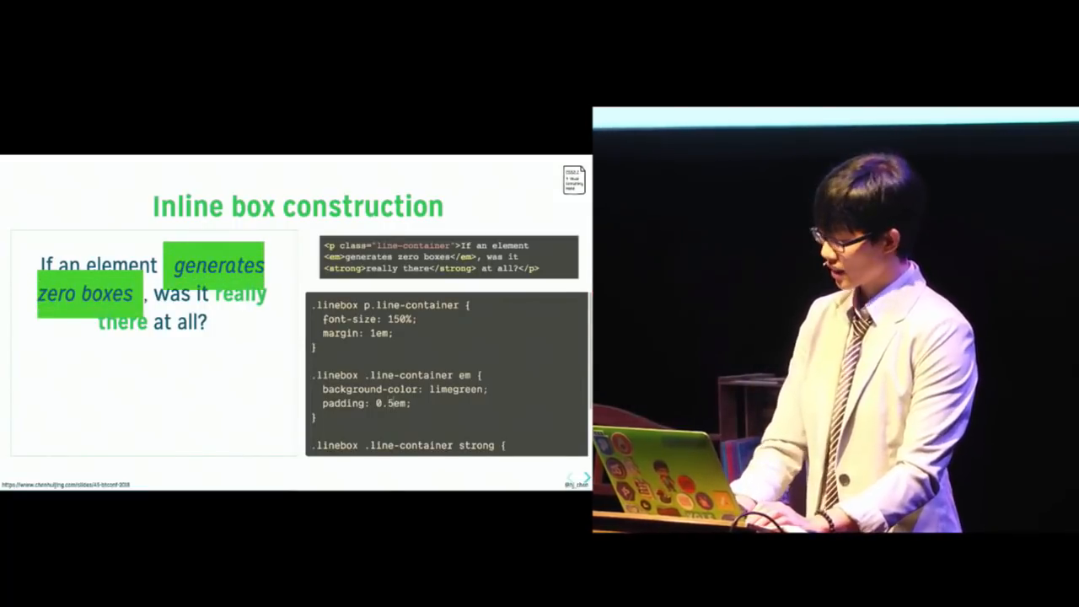
scroll(down, 3)
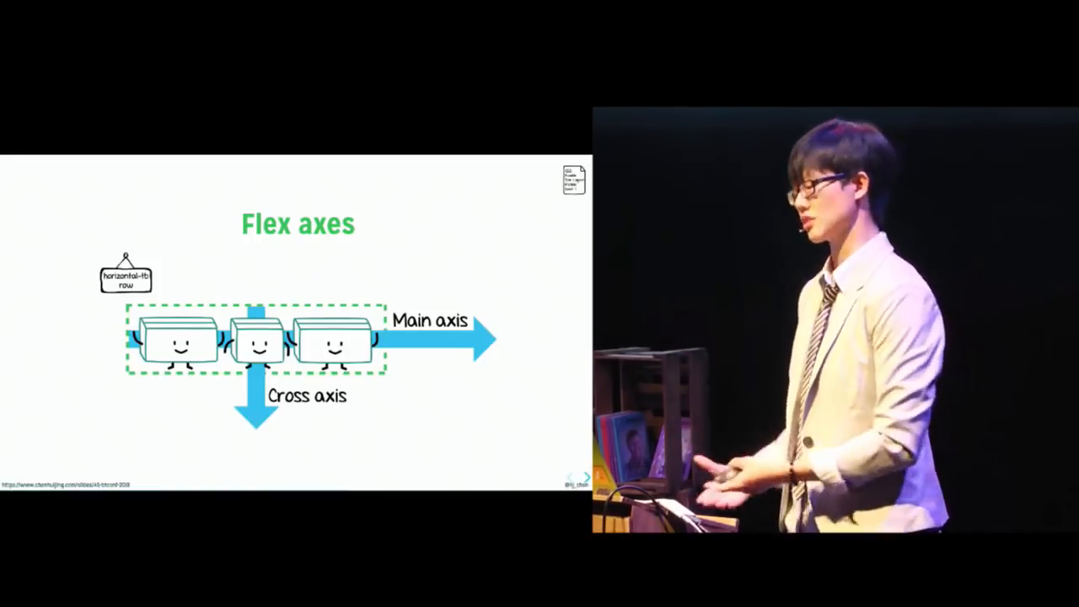
key(right)
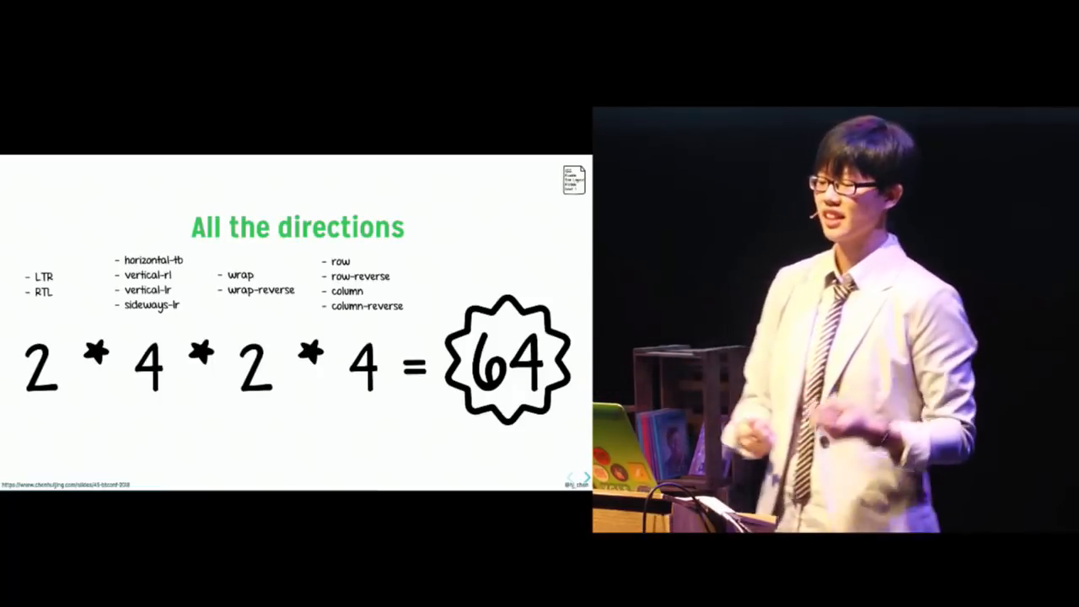
key(Right)
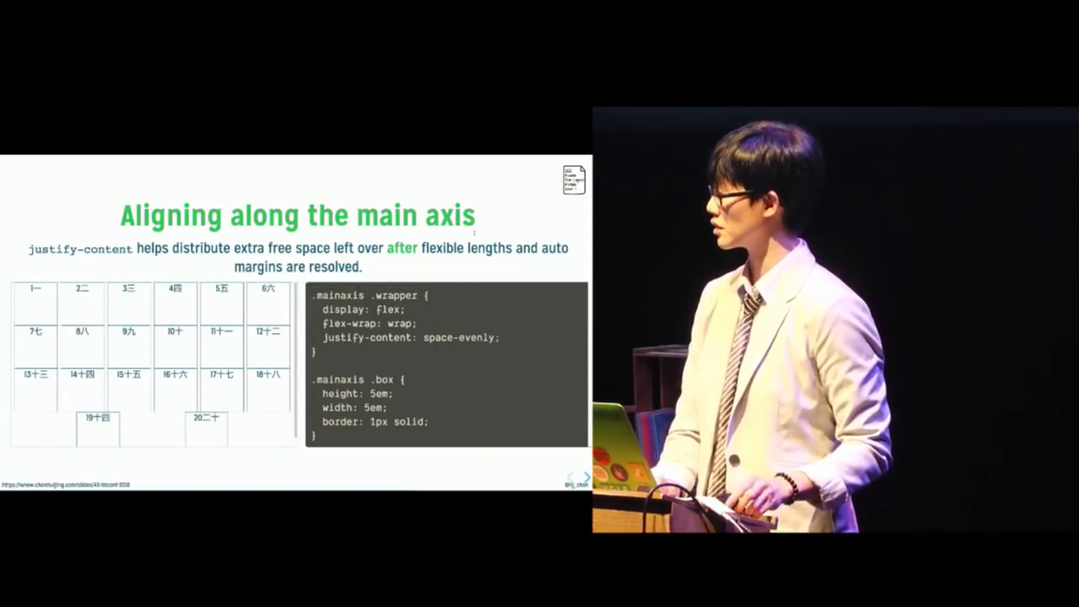
key(Right)
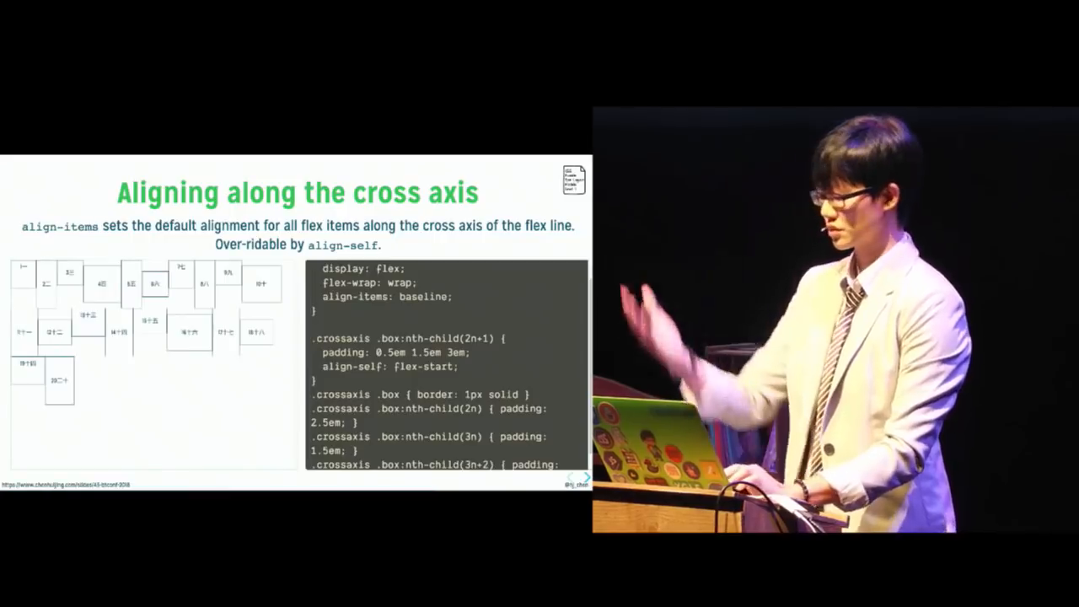
key(Right)
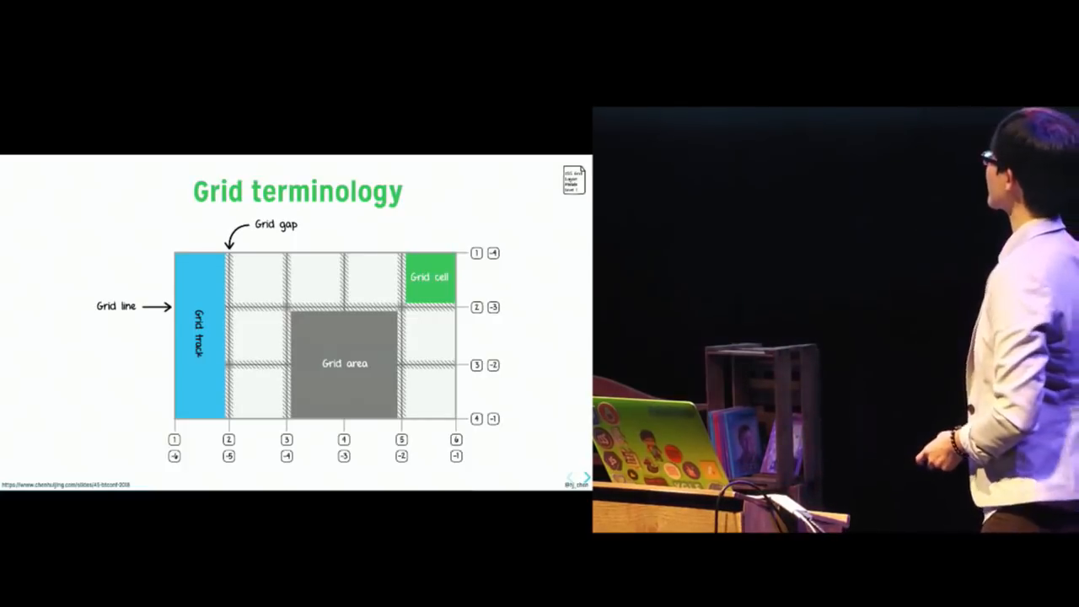
key(right)
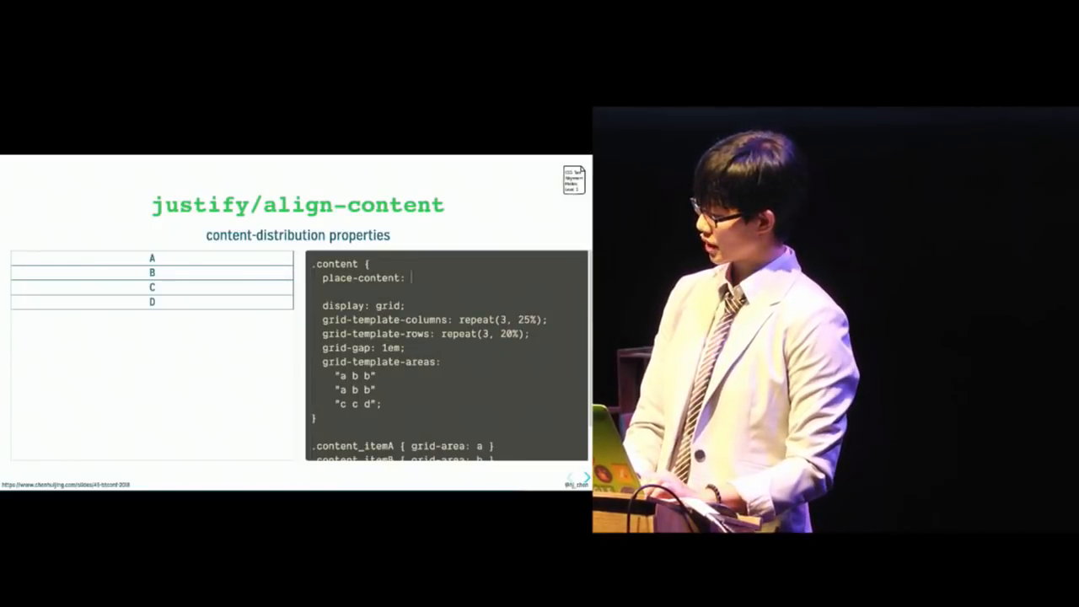
text(center e)
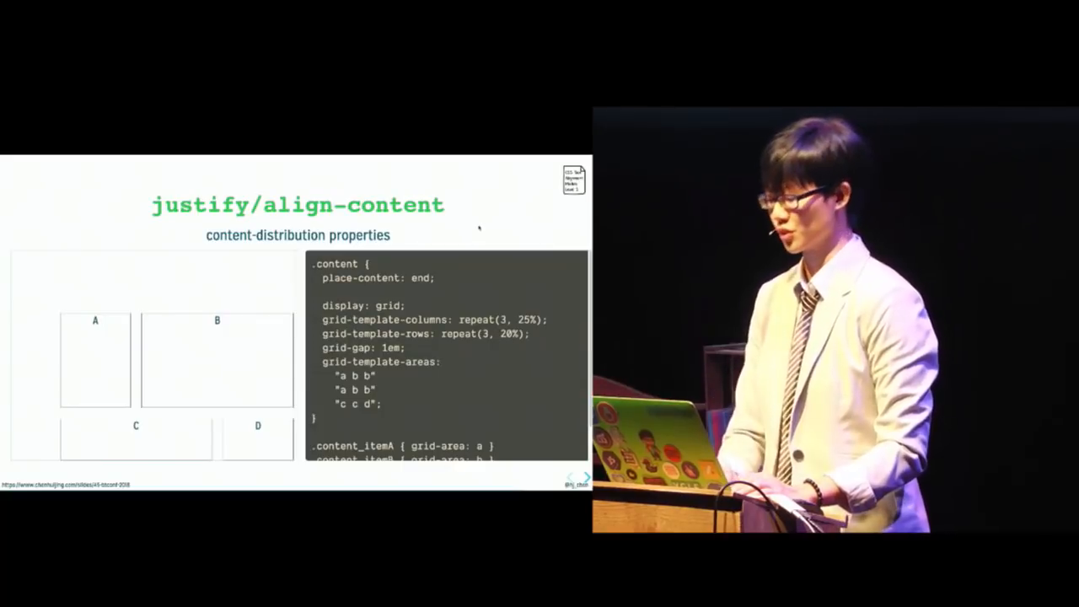
key(Right)
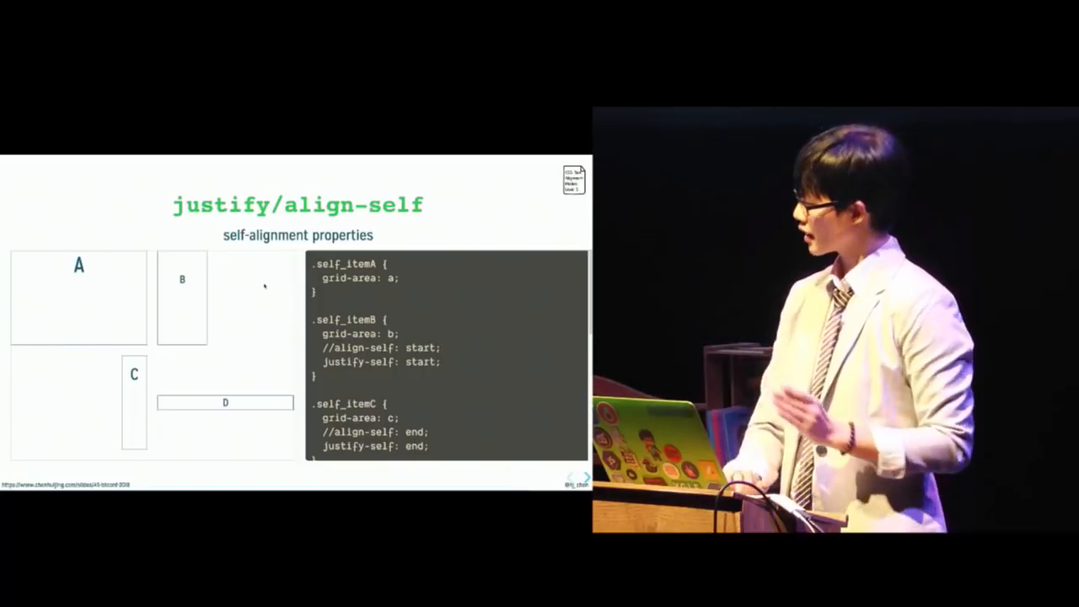
scroll(down, 3)
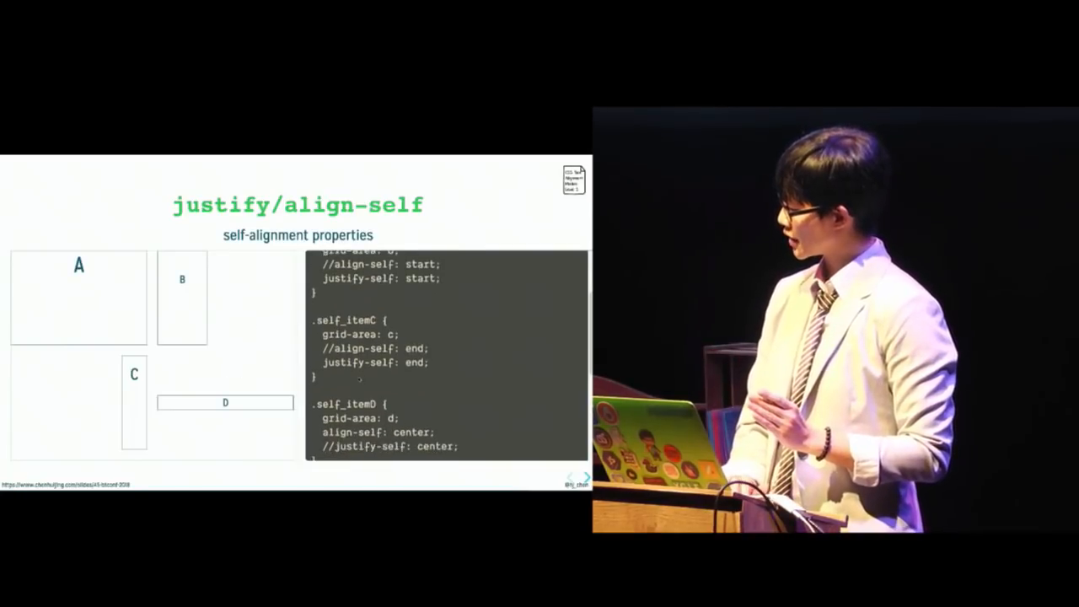
scroll(down, 3)
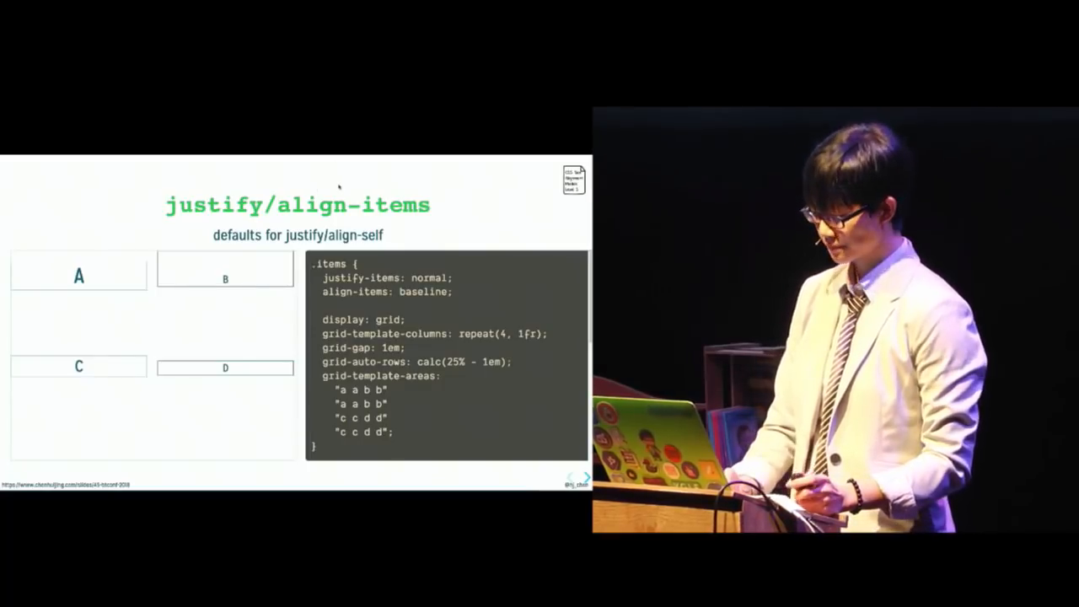
key(Right)
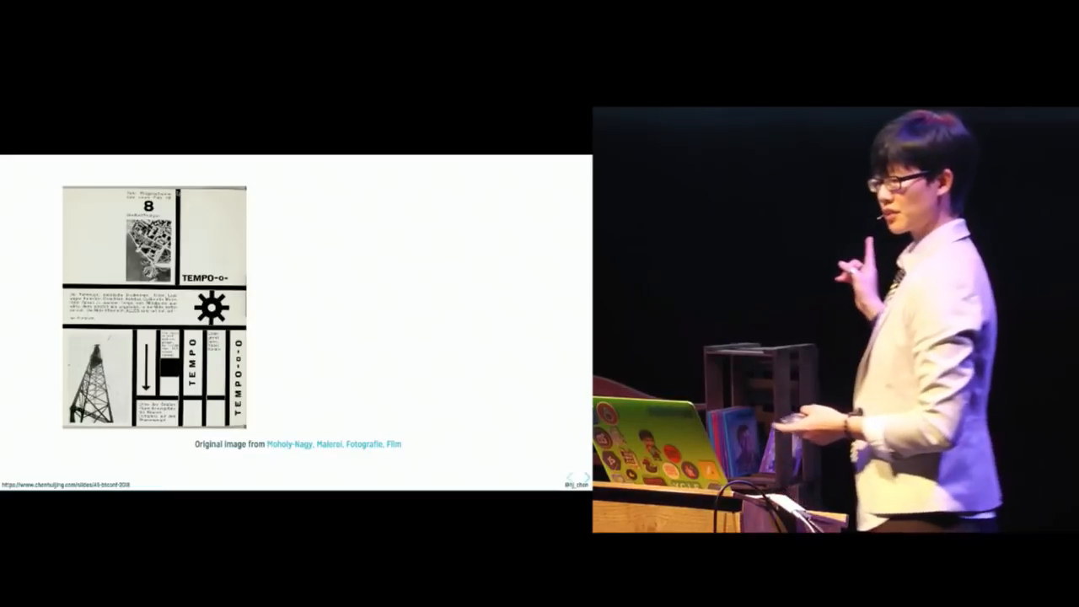
click(582, 478)
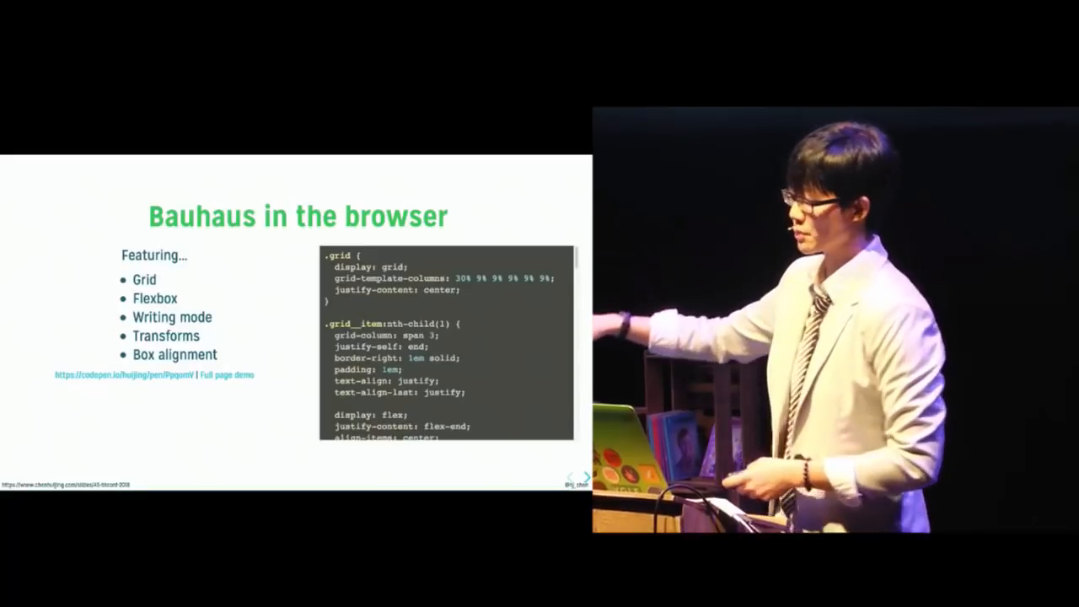